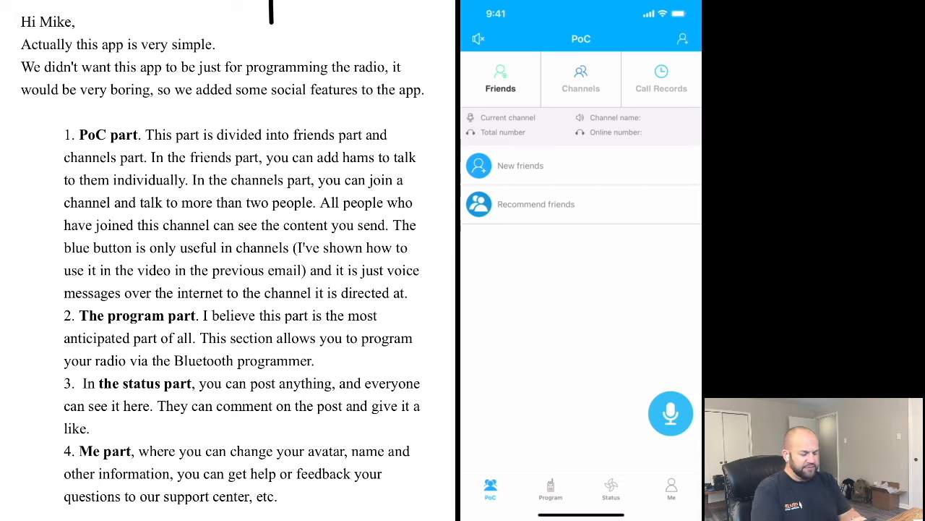
Browse the Status feed of shared radio programming files
{"action": "left_click", "coordinate": [611, 492]}
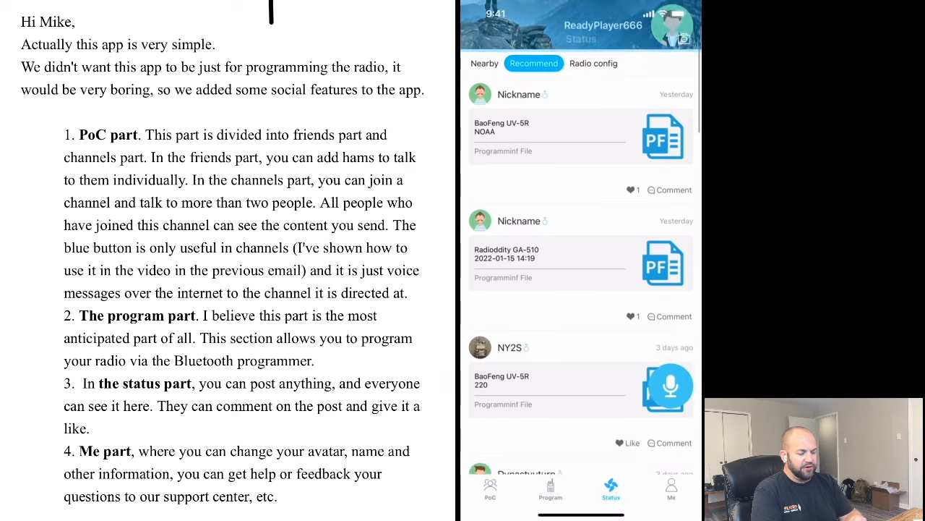
{"action": "scroll", "scroll_direction": "down", "scroll_amount": 3}
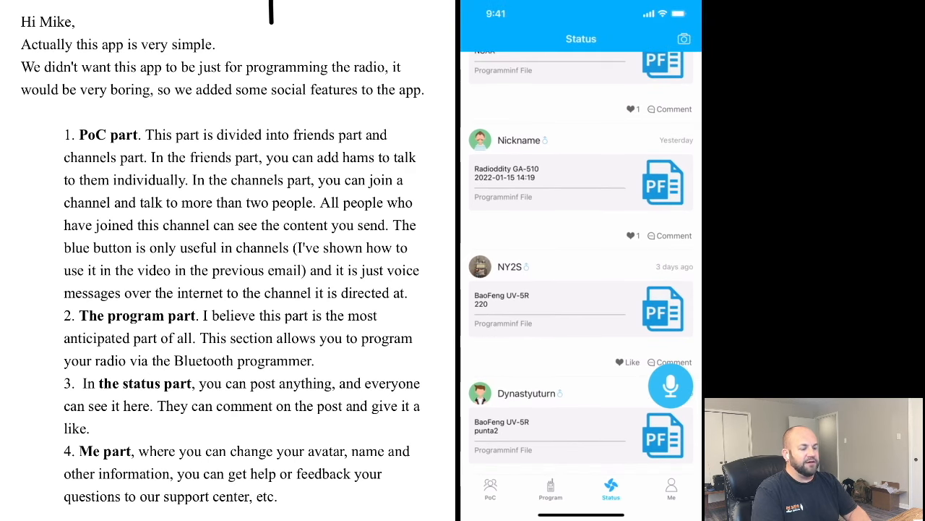
{"action": "scroll", "scroll_direction": "down", "scroll_amount": 3}
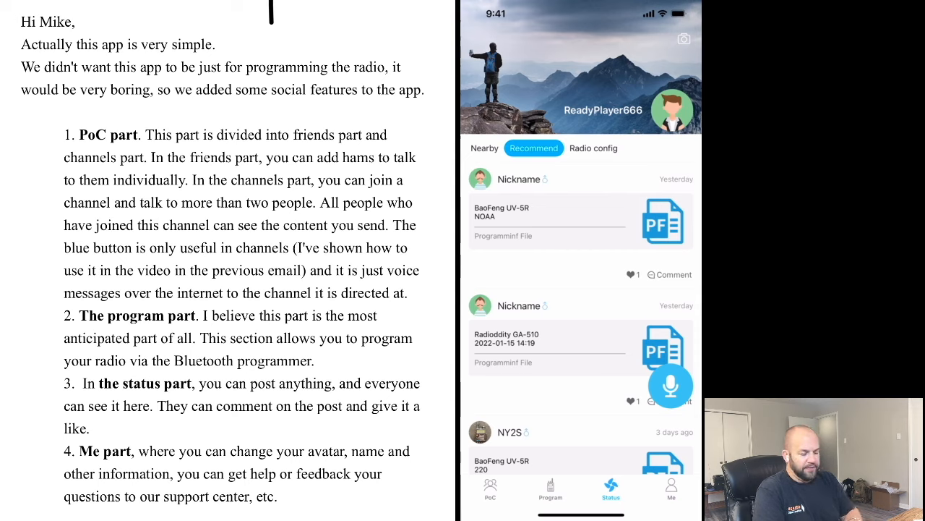
Peek at the Me profile section, then scroll further through the Status feed
{"action": "left_click", "coordinate": [671, 490]}
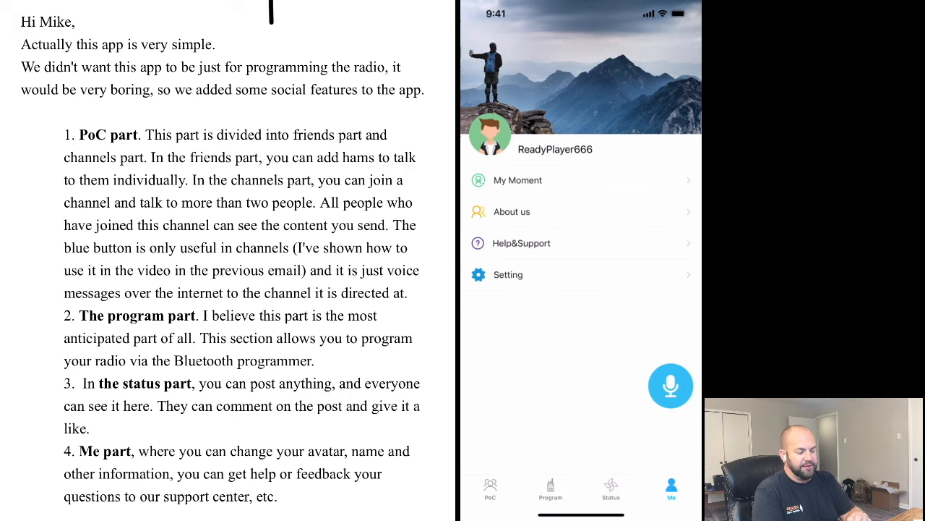
{"action": "left_click", "coordinate": [610, 490]}
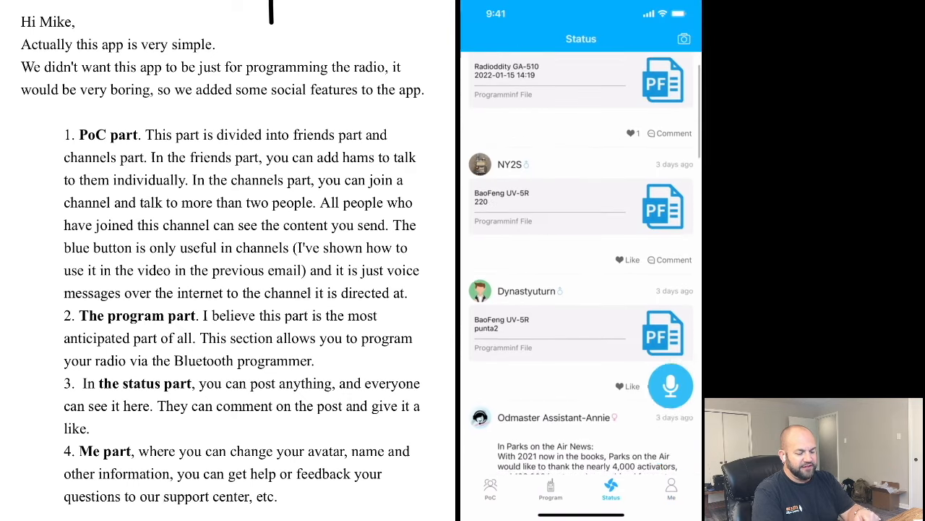
{"action": "scroll", "scroll_direction": "down", "scroll_amount": 3}
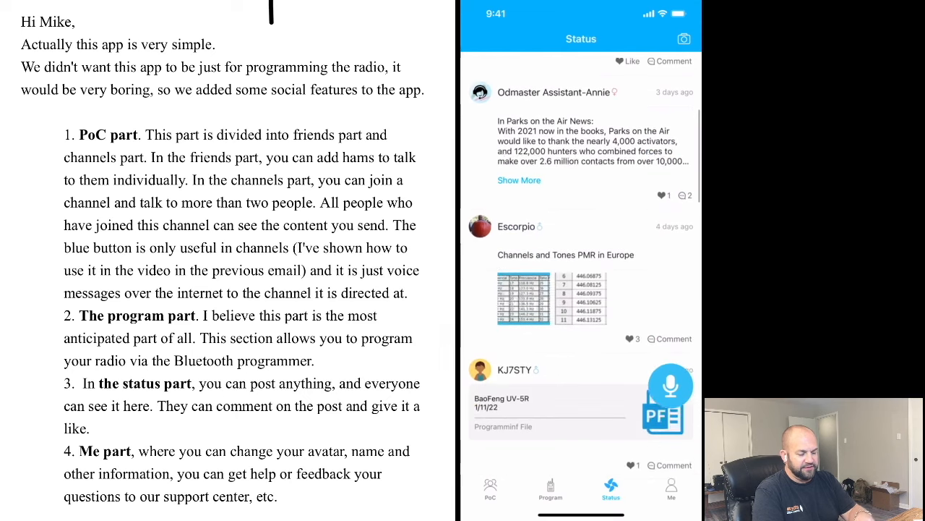
{"action": "scroll", "scroll_direction": "down", "scroll_amount": 3}
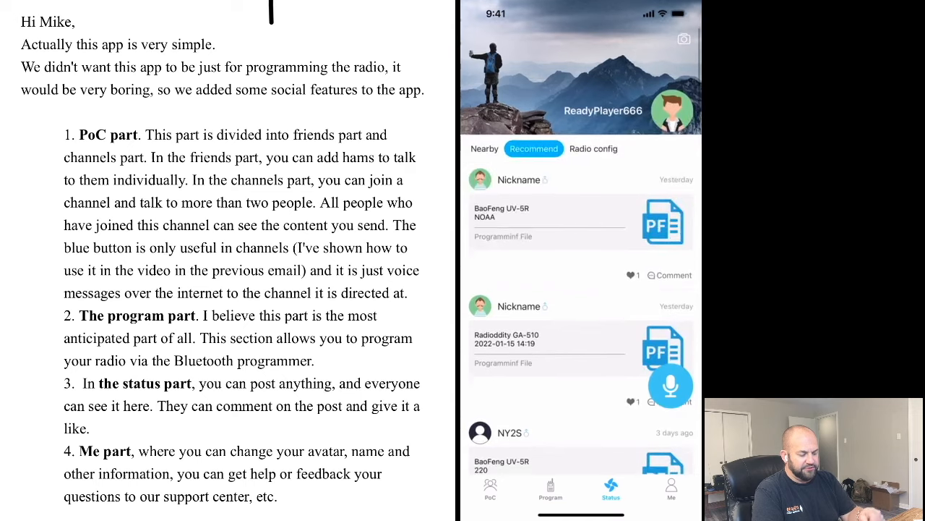
{"action": "left_click", "coordinate": [671, 488]}
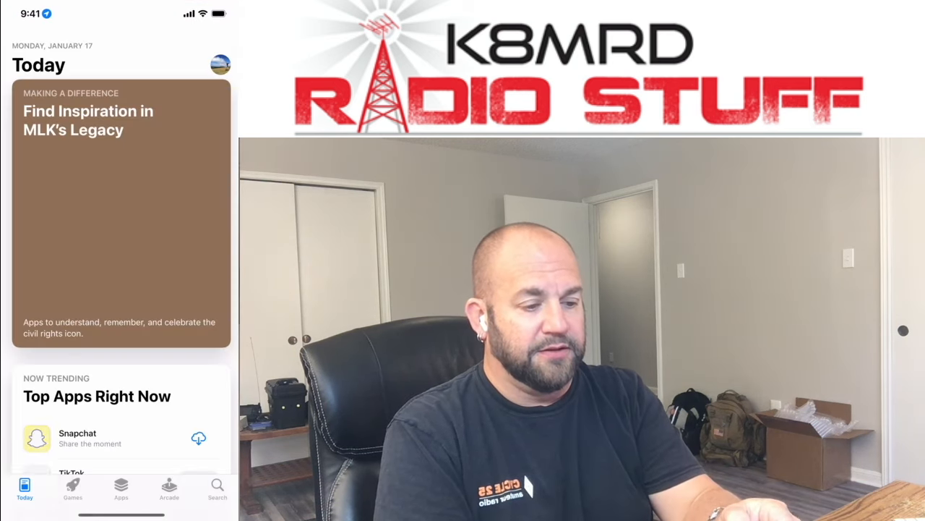
Search the App Store for odmaster
{"action": "left_click", "coordinate": [217, 489]}
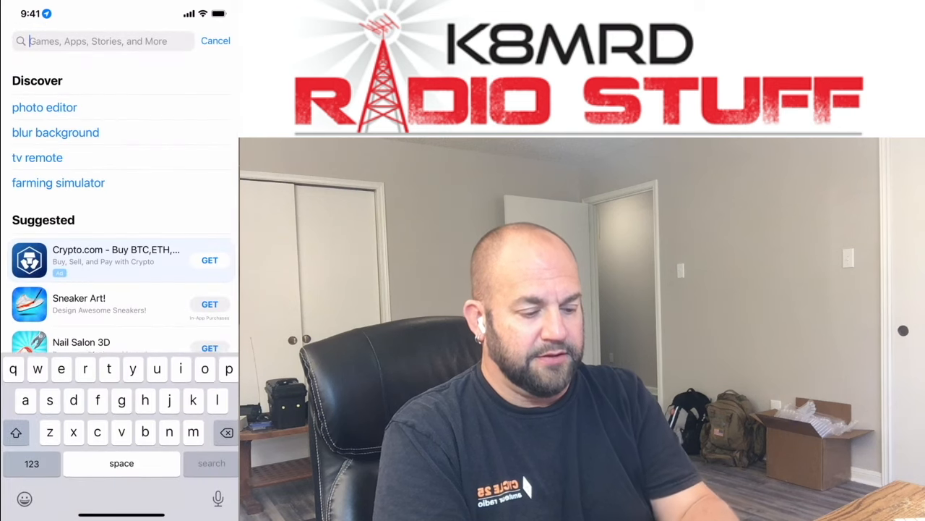
{"action": "type", "text": "odmaster"}
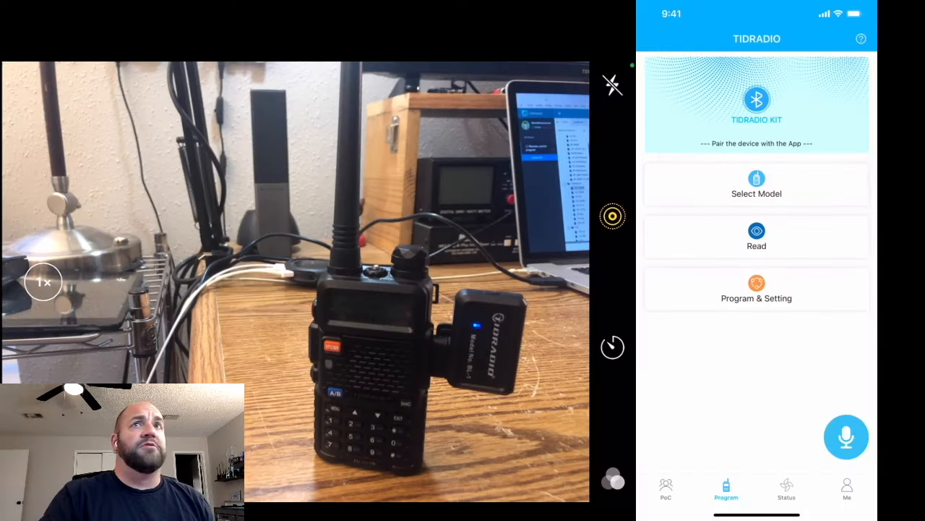
Choose brand TIDRADIO and model TD-UV5R as the radio to program
{"action": "left_click", "coordinate": [756, 185]}
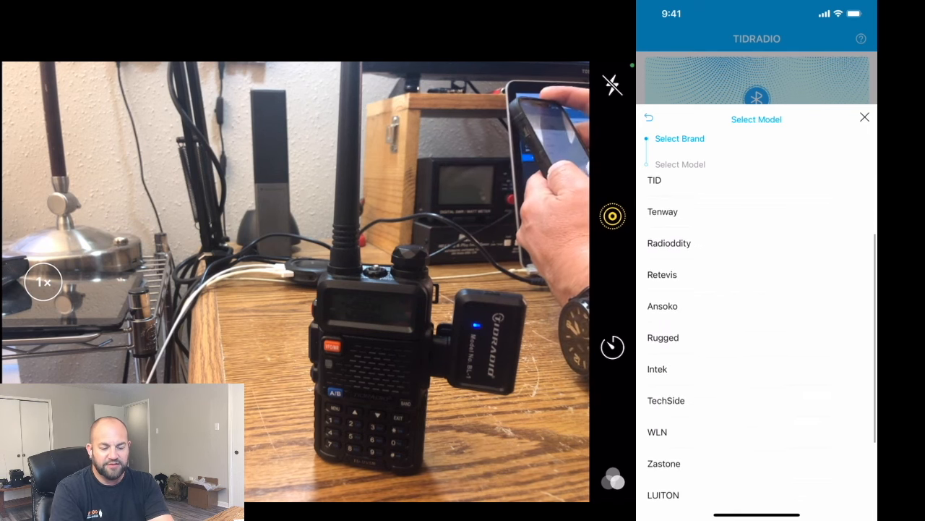
{"action": "scroll", "scroll_direction": "down", "scroll_amount": 3}
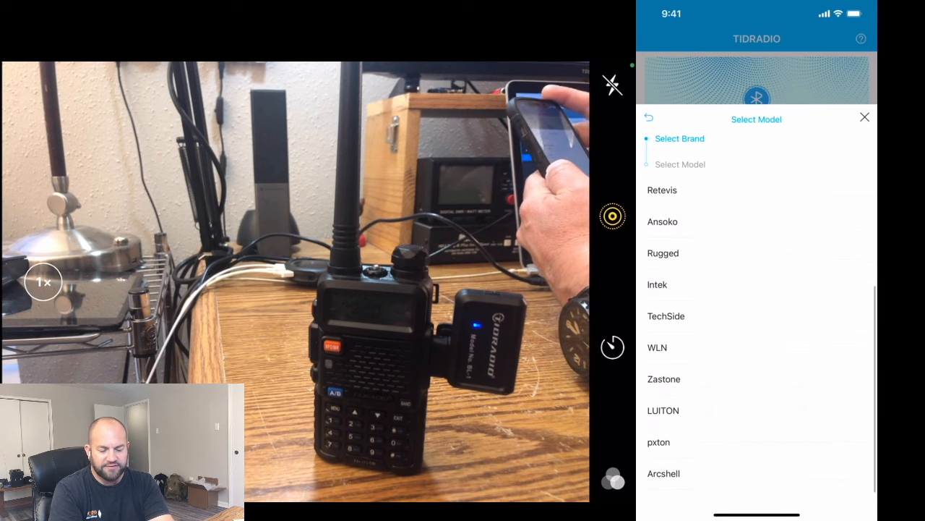
{"action": "scroll", "scroll_direction": "down", "scroll_amount": 3}
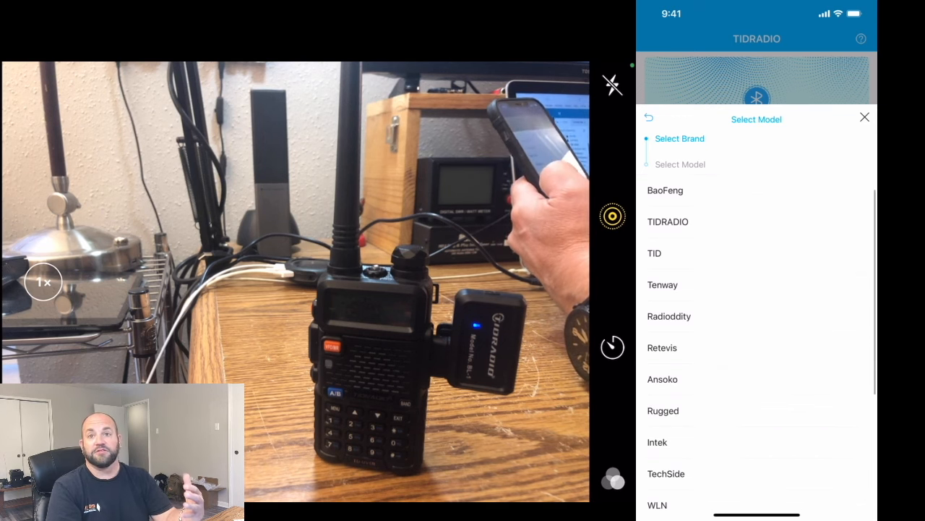
{"action": "left_click", "coordinate": [668, 221]}
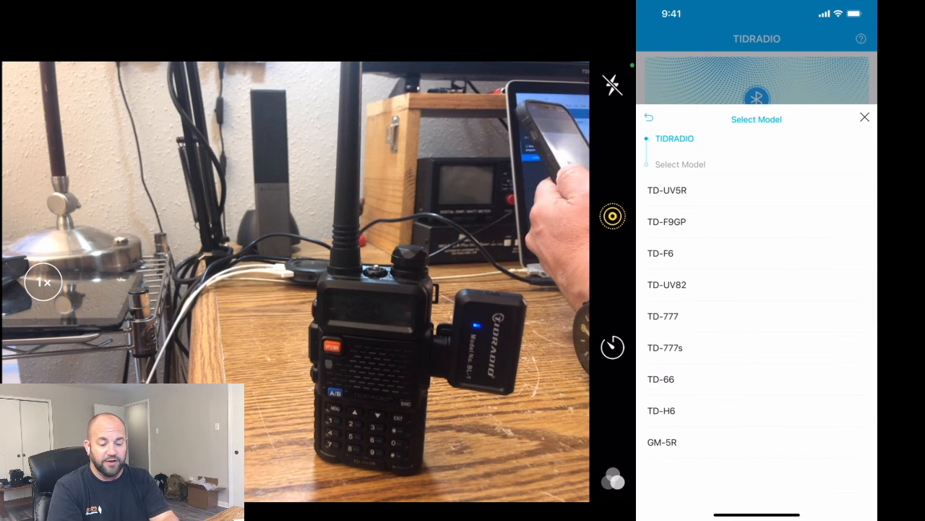
{"action": "left_click", "coordinate": [667, 191]}
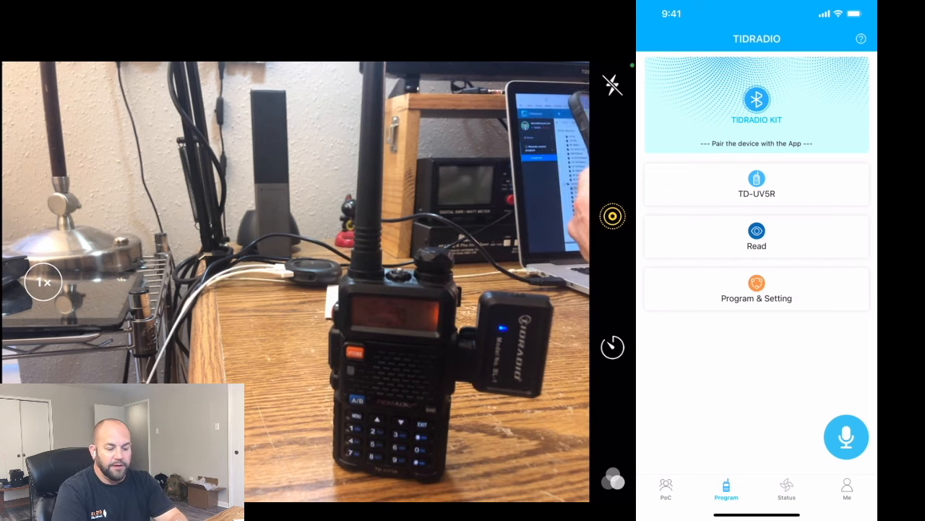
Read the connected radio's memory over Bluetooth and go to Program & Setting
{"action": "left_click", "coordinate": [756, 234]}
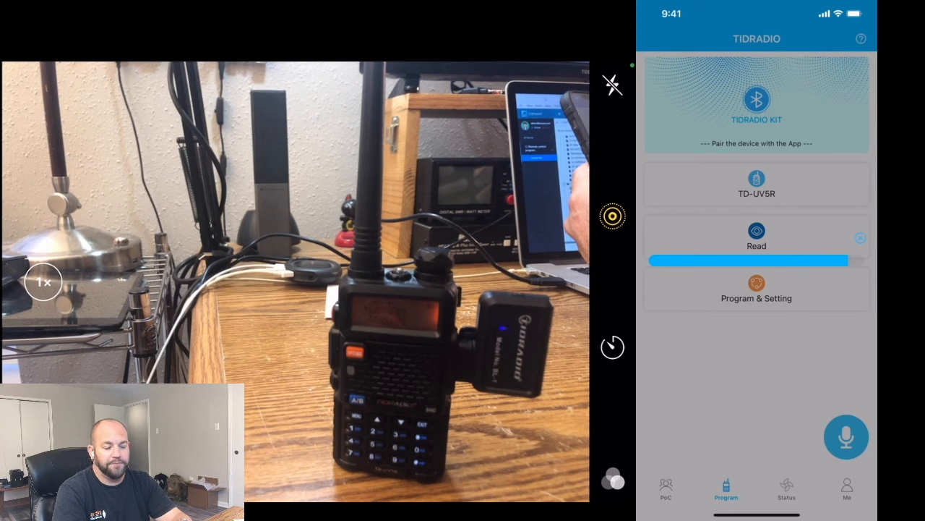
{"action": "left_click", "coordinate": [756, 289]}
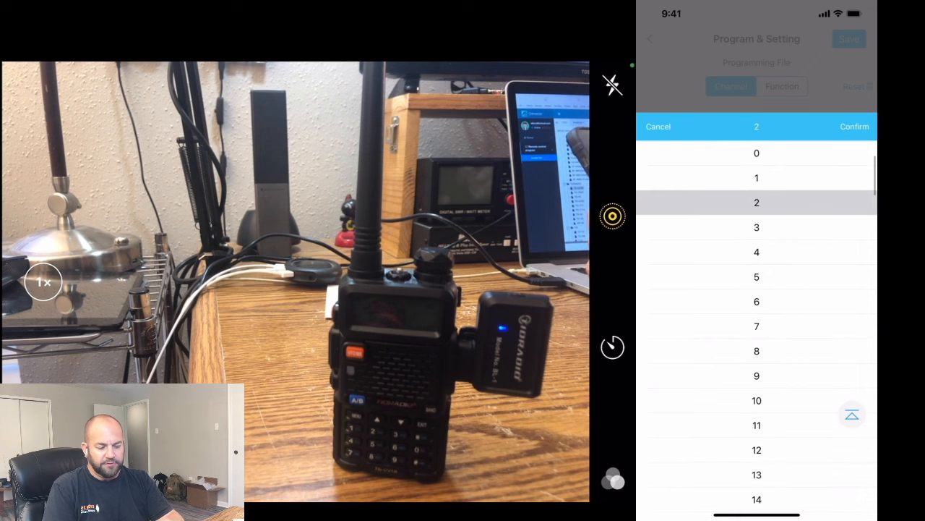
View channel 2, then load the saved UV-5R list showing channel 0 RX 146.860 / TX 146.260
{"action": "left_click", "coordinate": [854, 127]}
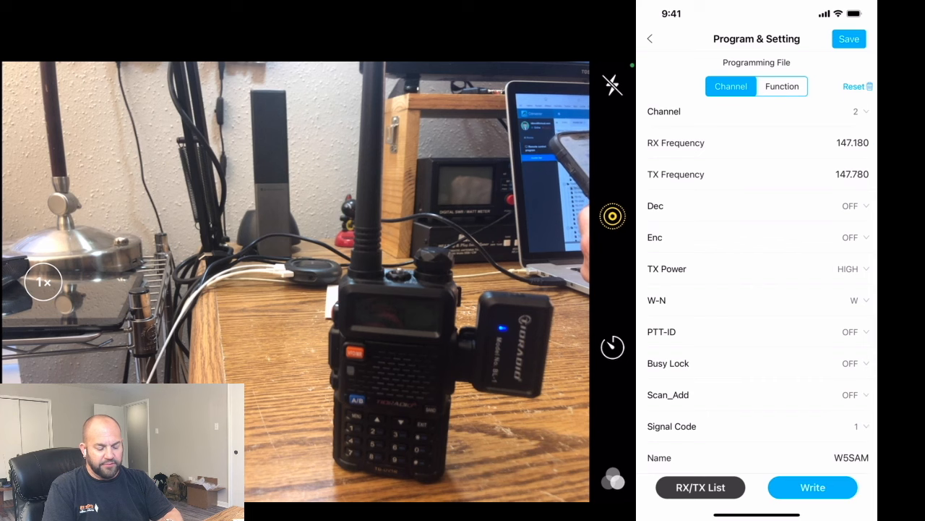
{"action": "left_click", "coordinate": [851, 456]}
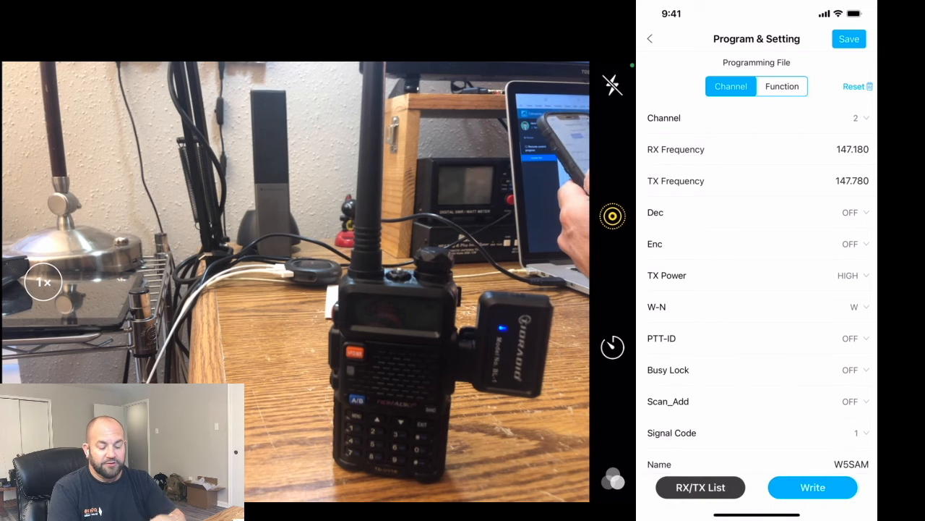
{"action": "left_click", "coordinate": [699, 486]}
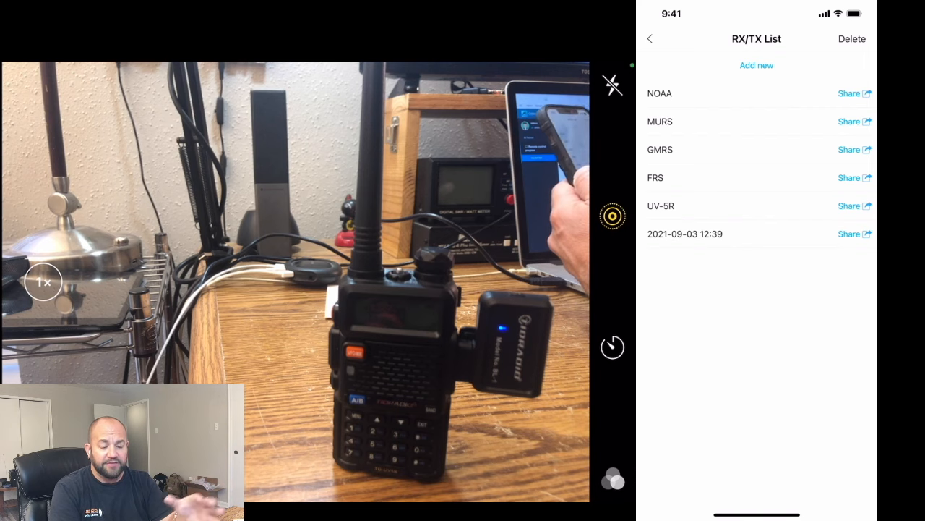
{"action": "left_click", "coordinate": [661, 205]}
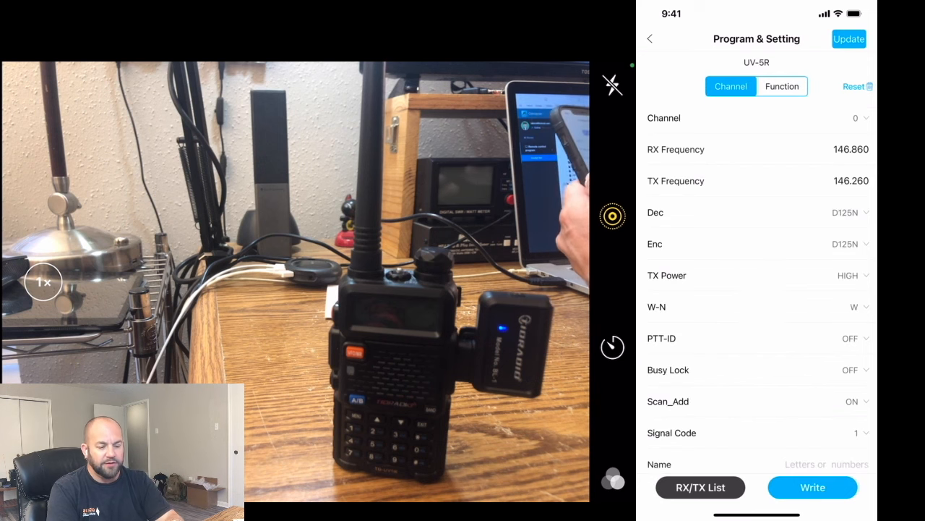
{"action": "scroll", "scroll_direction": "down", "scroll_amount": 3}
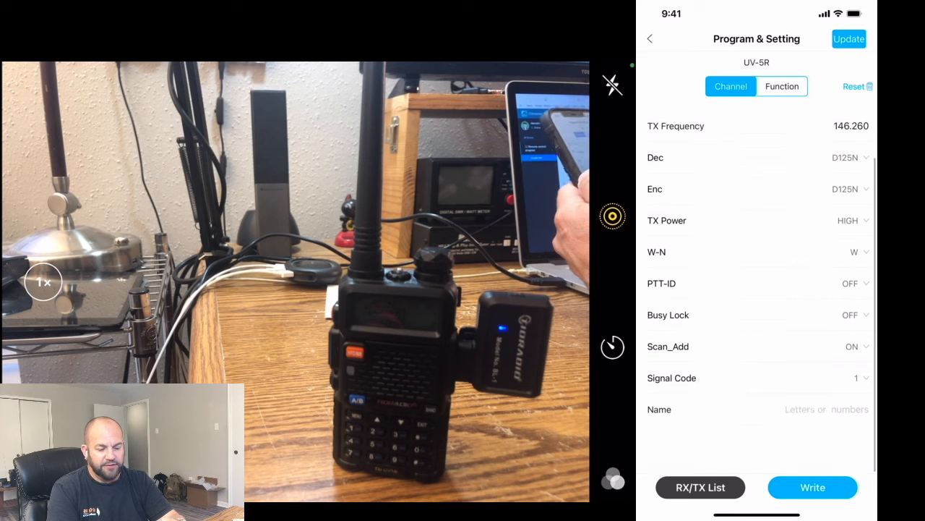
Browse the Function settings: Time Out Timer 180, Squelch Level 2, VOX off
{"action": "left_click", "coordinate": [780, 87]}
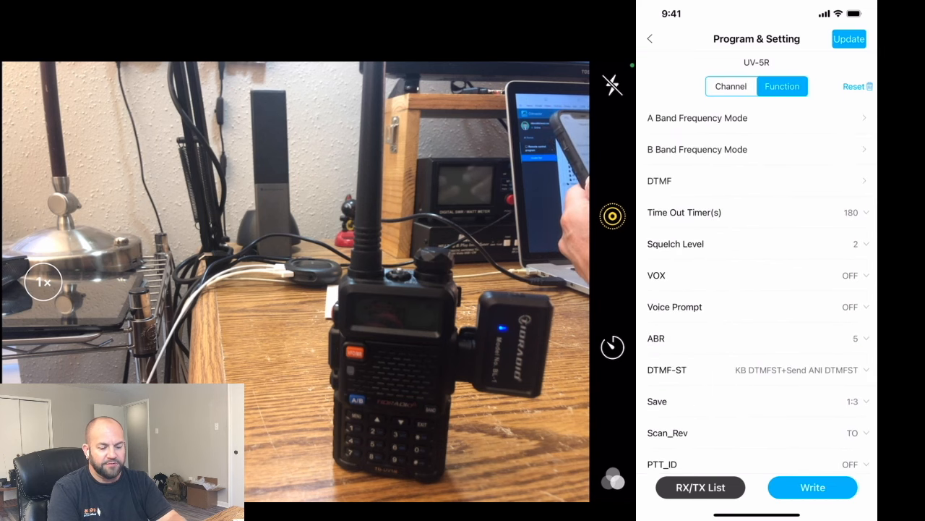
{"action": "left_click", "coordinate": [697, 118]}
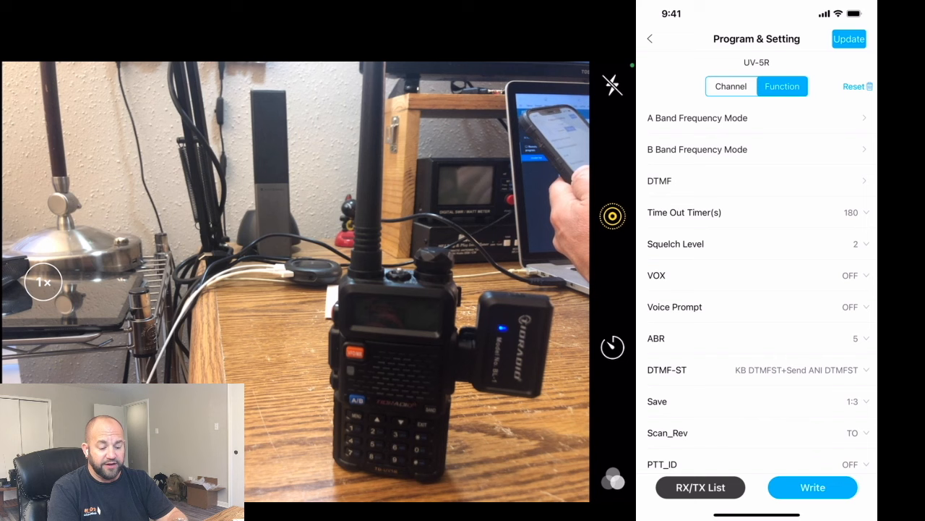
{"action": "scroll", "scroll_direction": "down", "scroll_amount": 3}
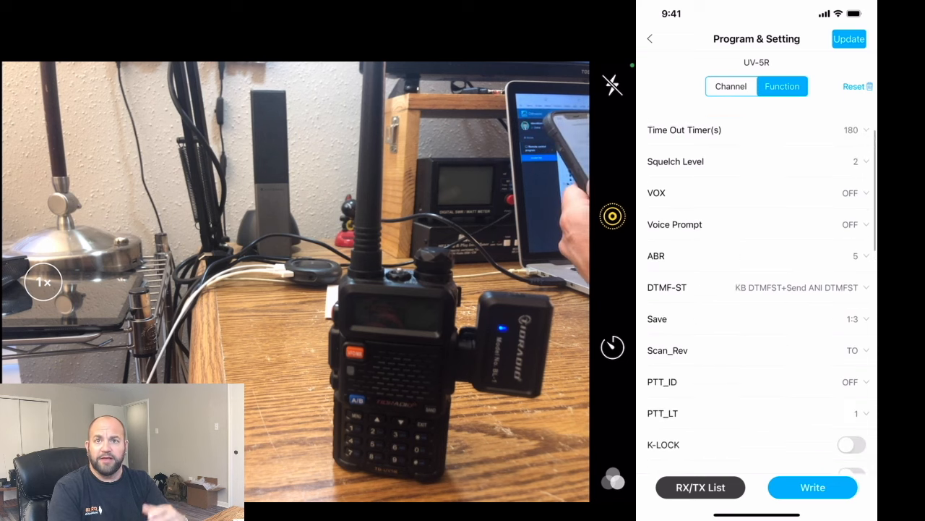
{"action": "scroll", "scroll_direction": "down", "scroll_amount": 3}
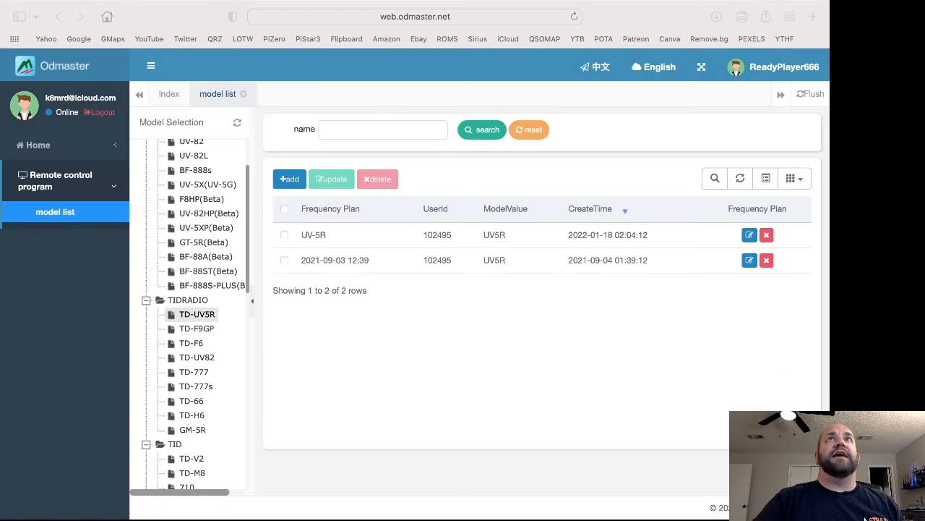
{"action": "mouse_move", "coordinate": [490, 23]}
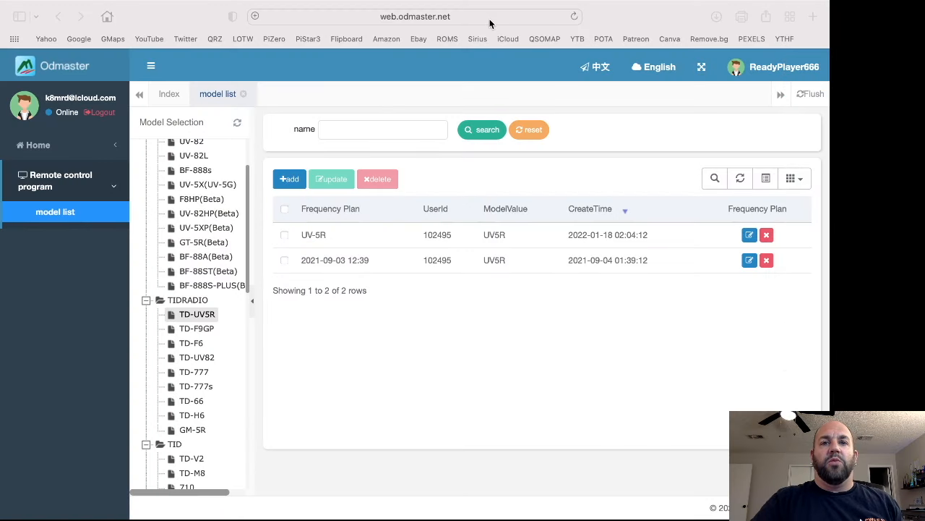
Select TD-UV5R under TIDRADIO on web.odmaster.net and add a new blank frequency plan
{"action": "left_click", "coordinate": [415, 18]}
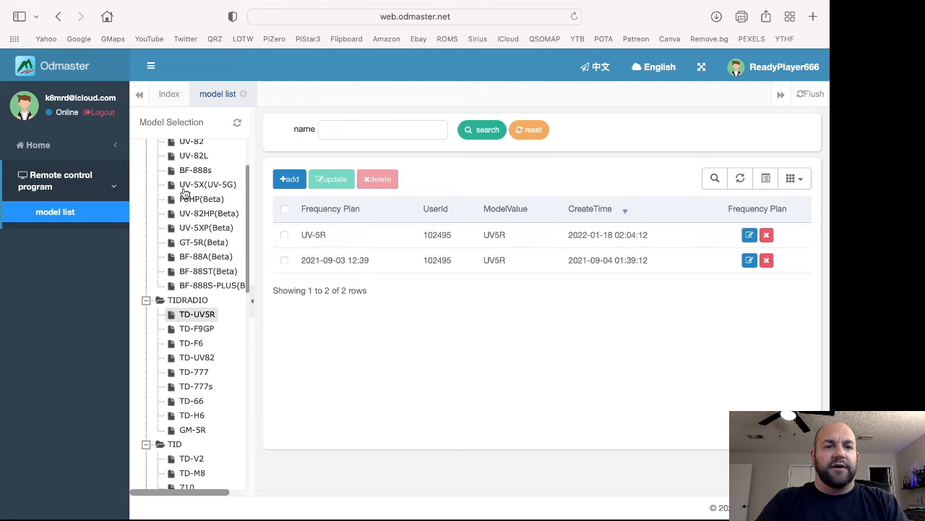
{"action": "scroll", "scroll_direction": "down", "scroll_amount": 3}
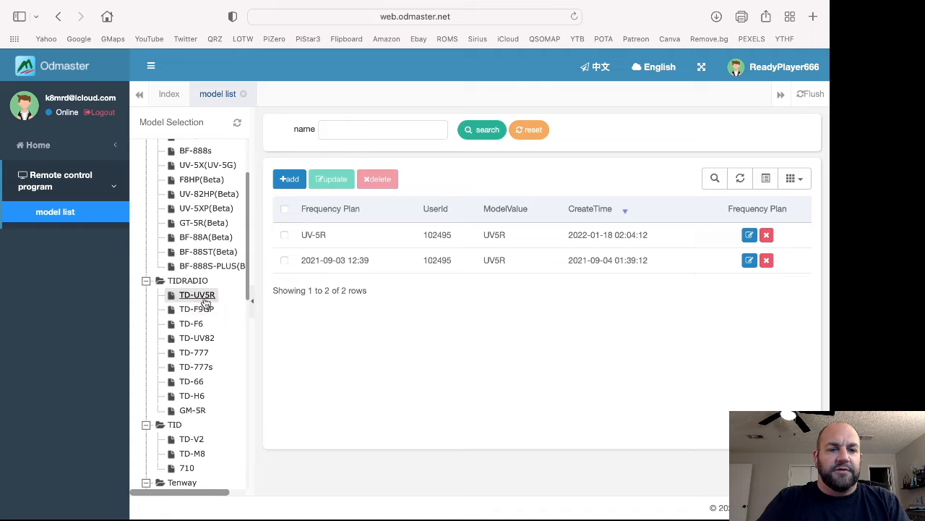
{"action": "mouse_move", "coordinate": [196, 295]}
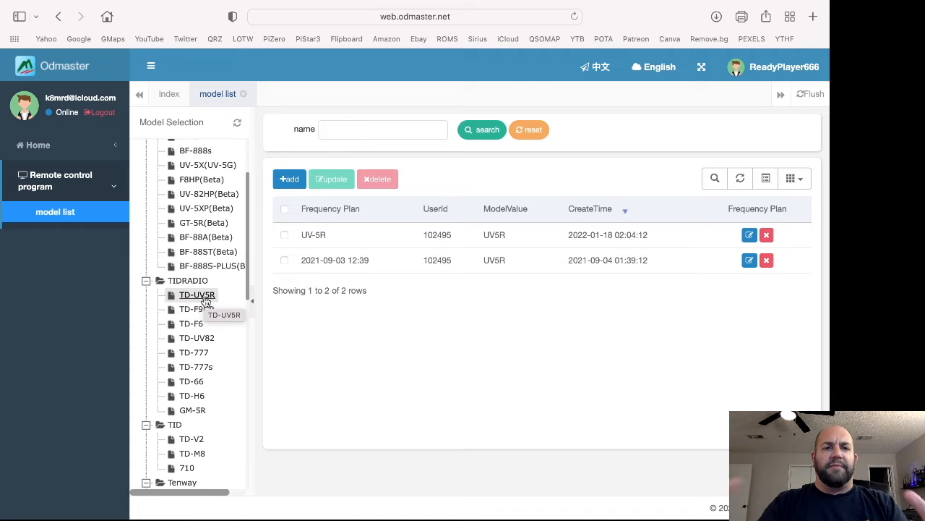
{"action": "left_click", "coordinate": [197, 295]}
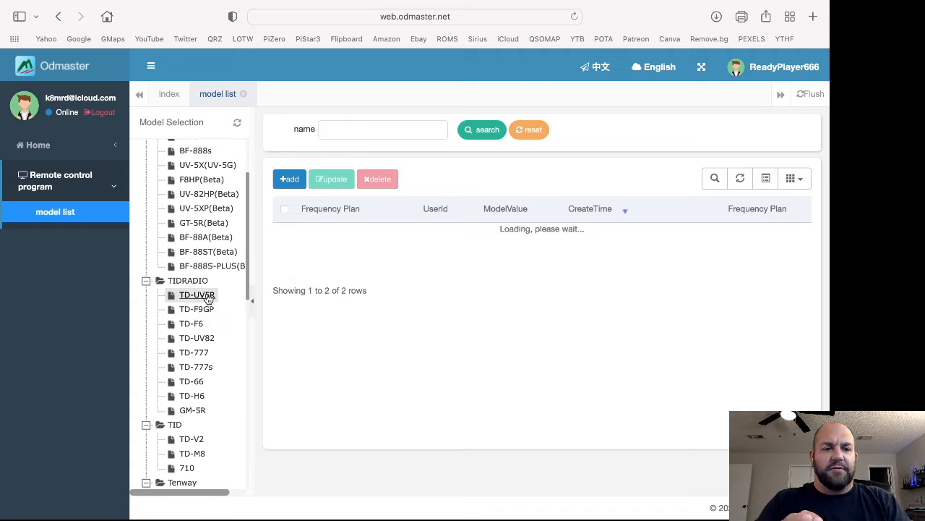
{"action": "left_click", "coordinate": [197, 295]}
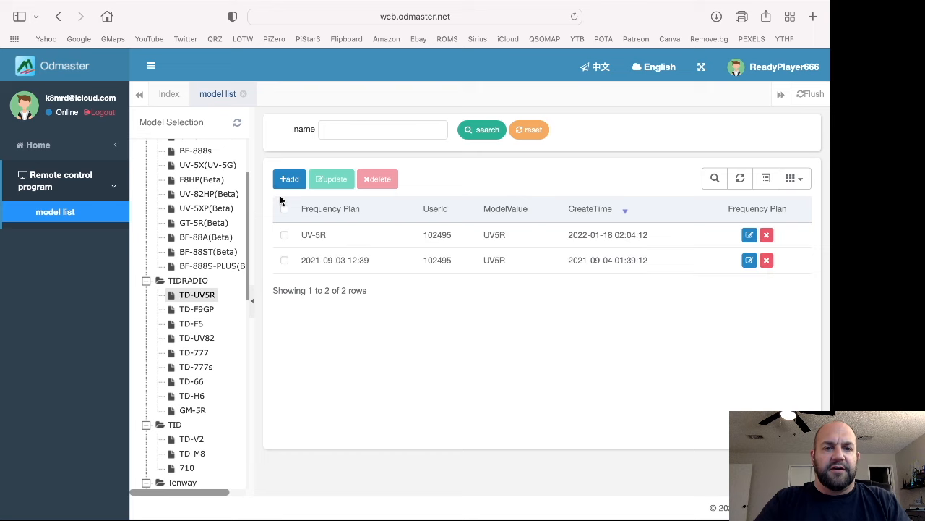
{"action": "left_click", "coordinate": [289, 179]}
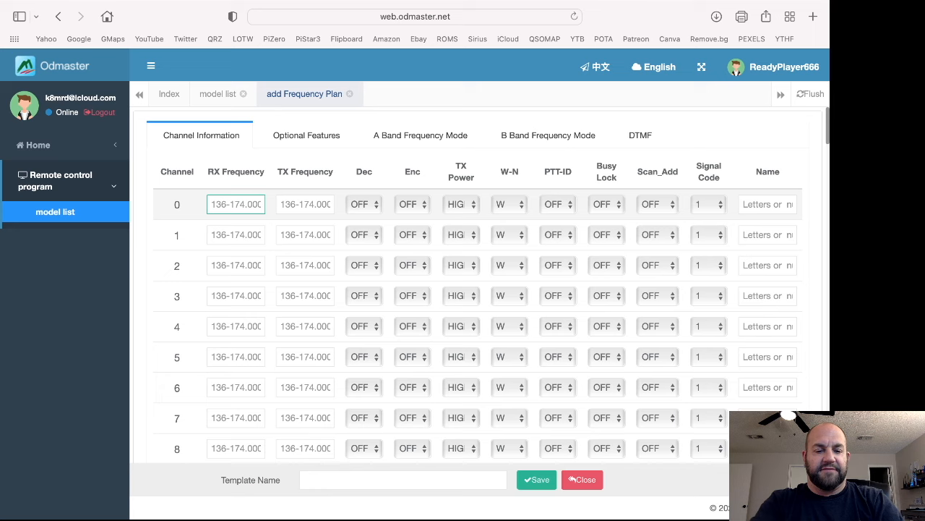
Set channel 0 RX and TX frequency to 146.520
{"action": "type", "text": "146.520"}
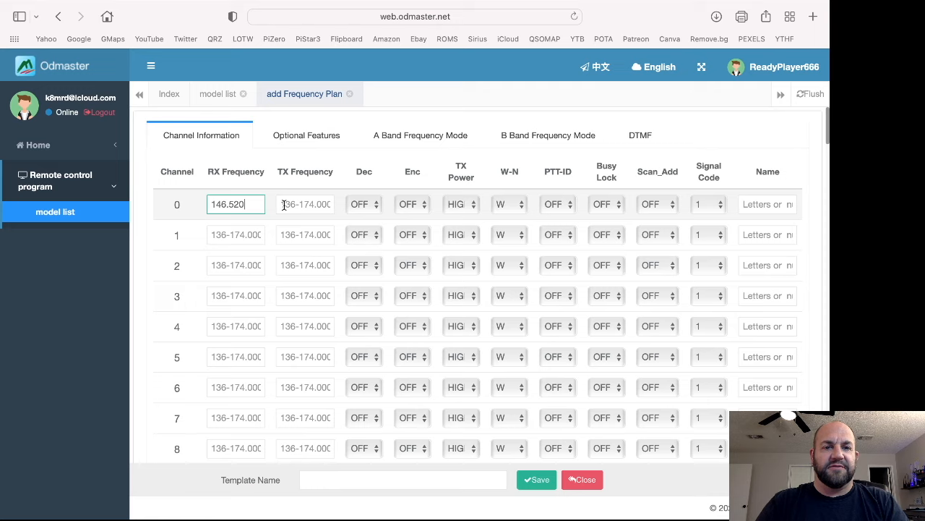
{"action": "left_click", "coordinate": [303, 204]}
{"action": "type", "text": "146.520"}
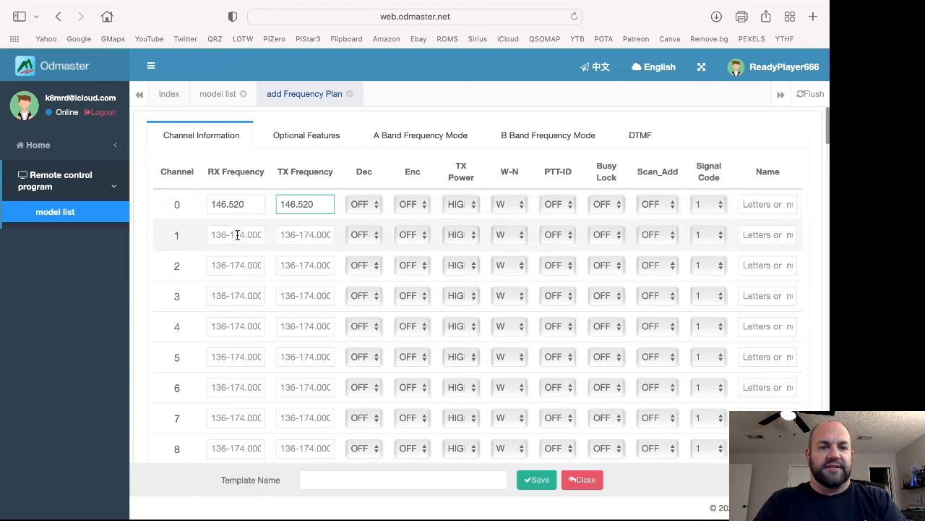
{"action": "type", "text": "4"}
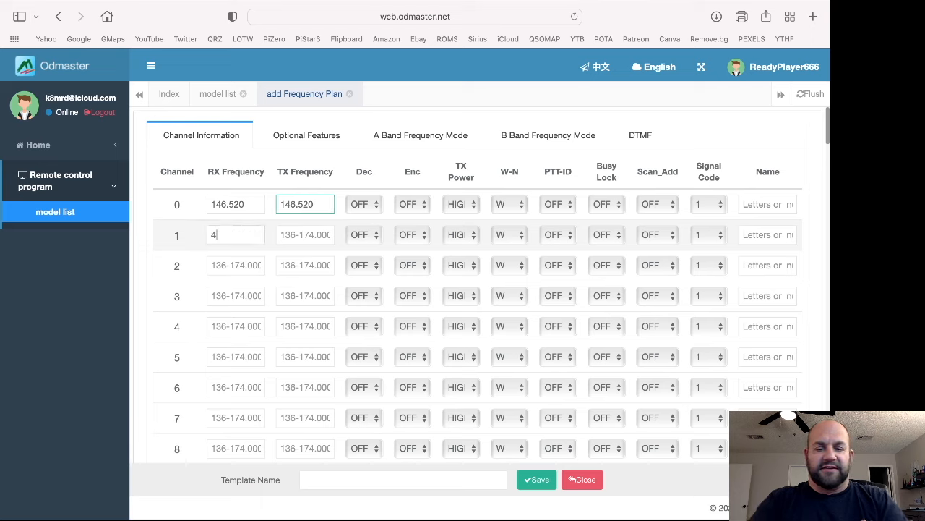
Set channel 1 RX and TX frequency to 446.000
{"action": "left_click", "coordinate": [234, 234]}
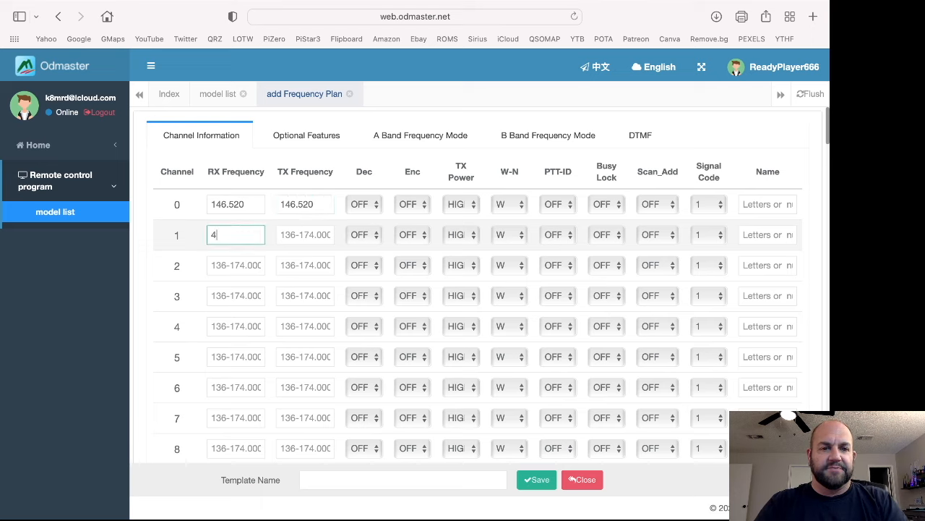
{"action": "type", "text": "46."}
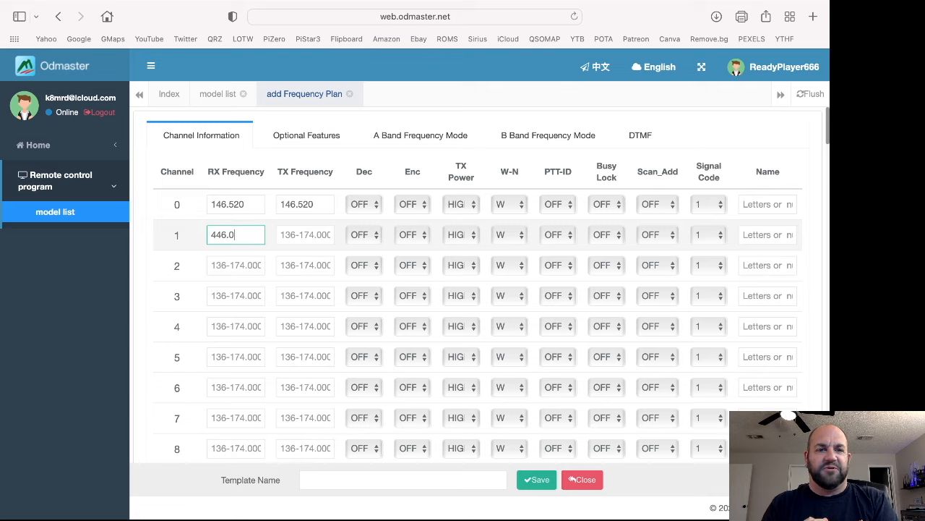
{"action": "type", "text": "00"}
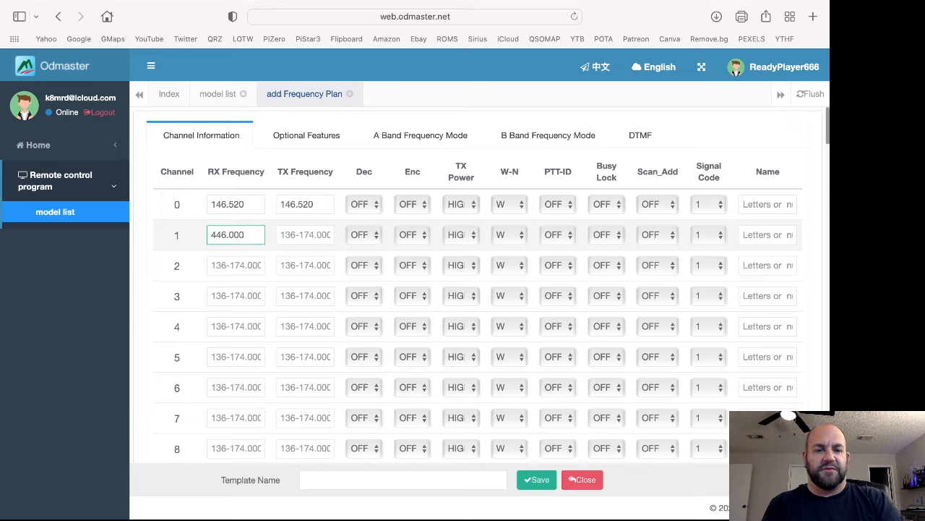
{"action": "left_click", "coordinate": [236, 234]}
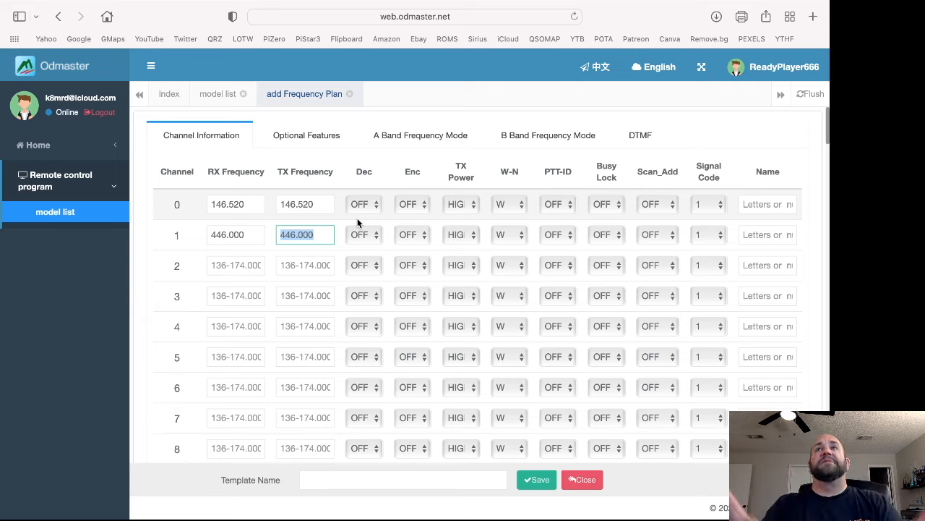
{"action": "mouse_move", "coordinate": [376, 212]}
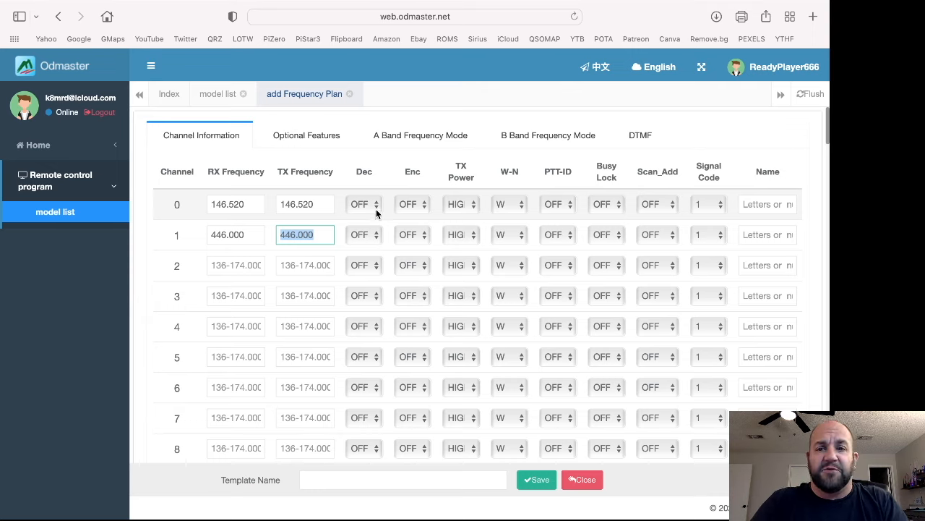
{"action": "mouse_move", "coordinate": [406, 215]}
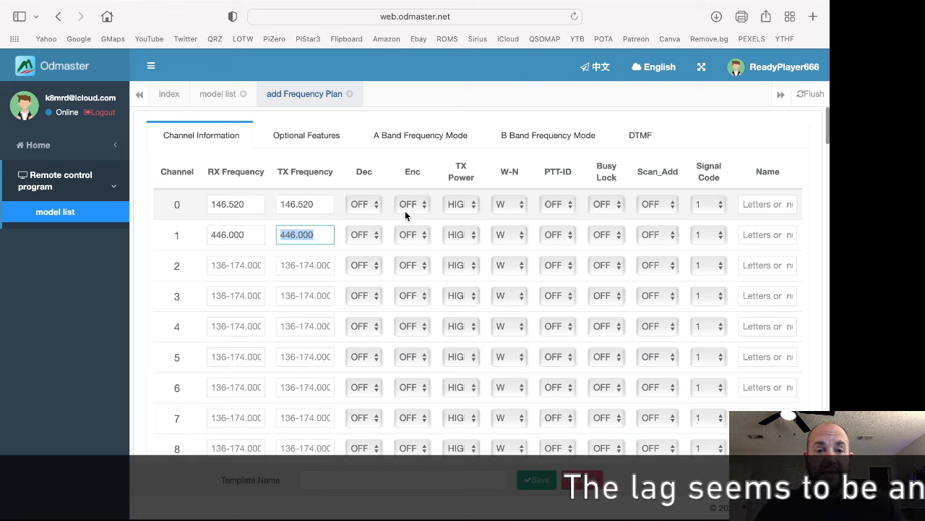
Review channel 0's Dec, Enc, TX Power and W-N choices, leaving tones off and bandwidth wide
{"action": "left_click", "coordinate": [365, 204]}
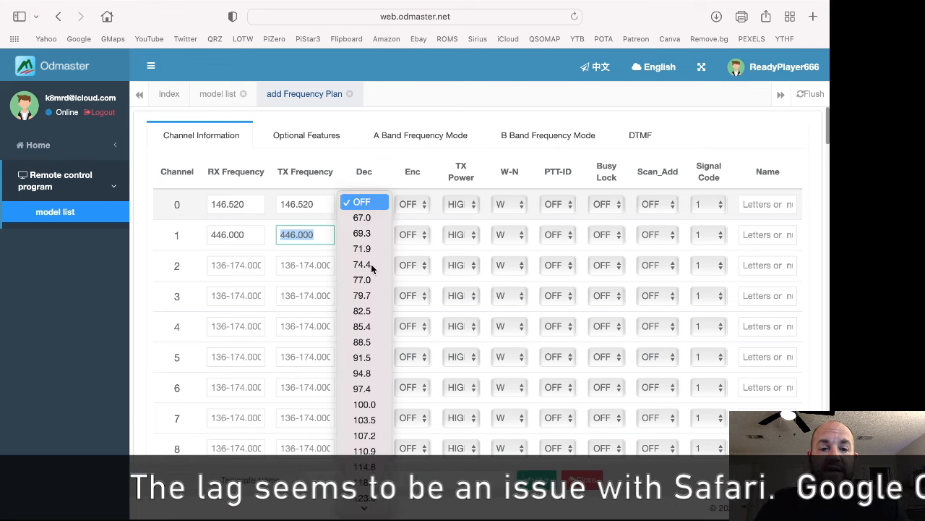
{"action": "left_click", "coordinate": [360, 202]}
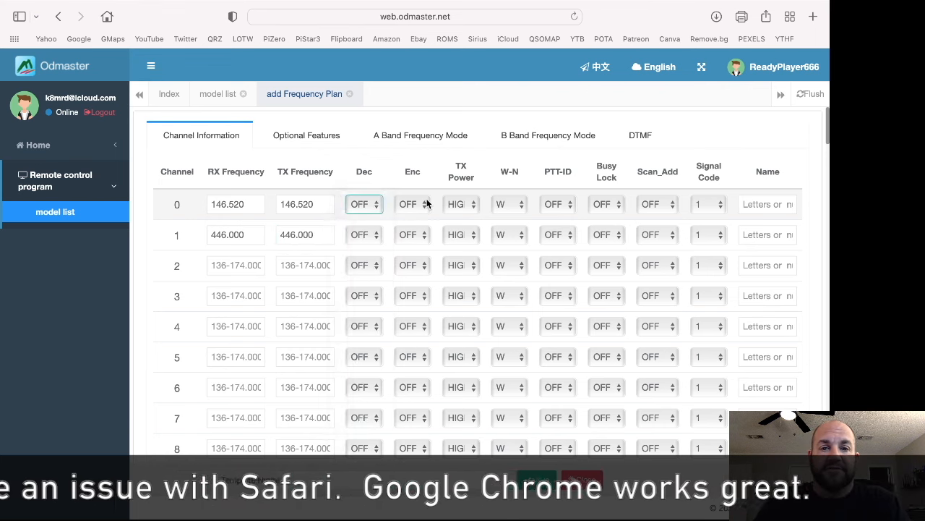
{"action": "left_click", "coordinate": [412, 204]}
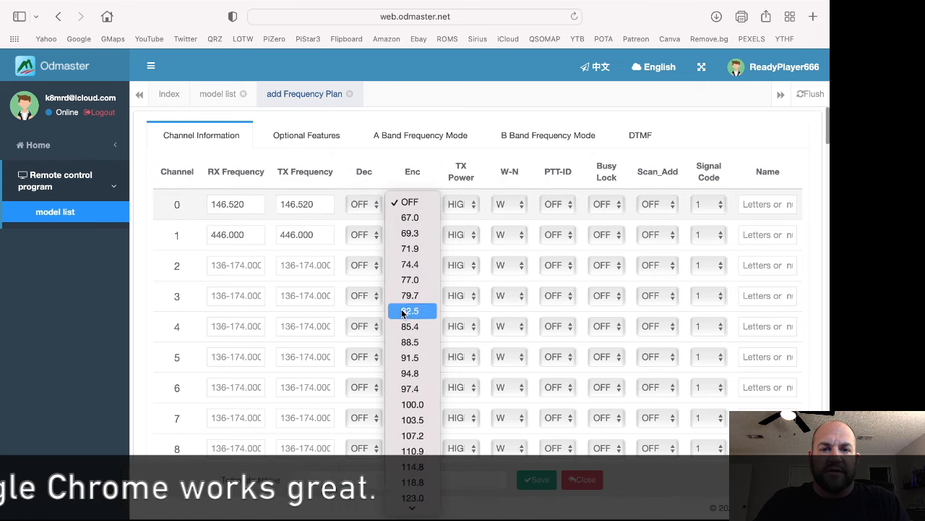
{"action": "left_click", "coordinate": [408, 203]}
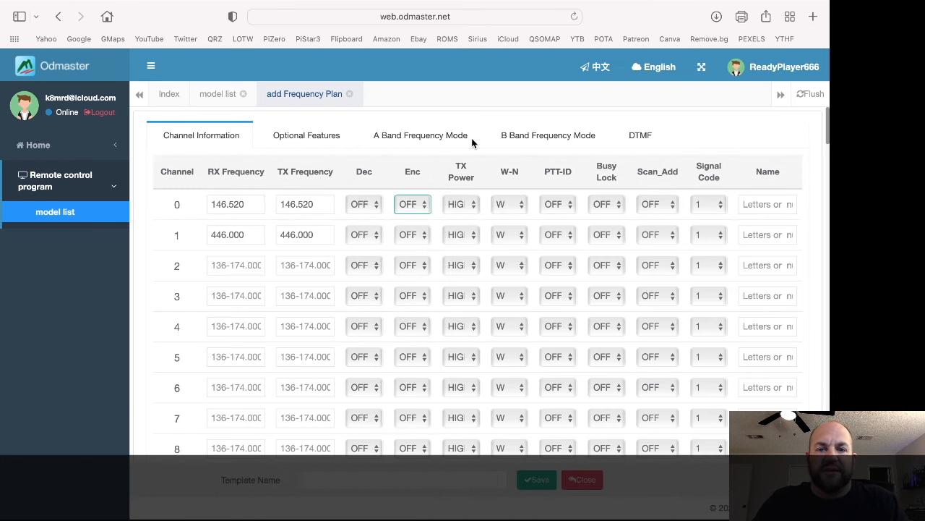
{"action": "left_click", "coordinate": [460, 204]}
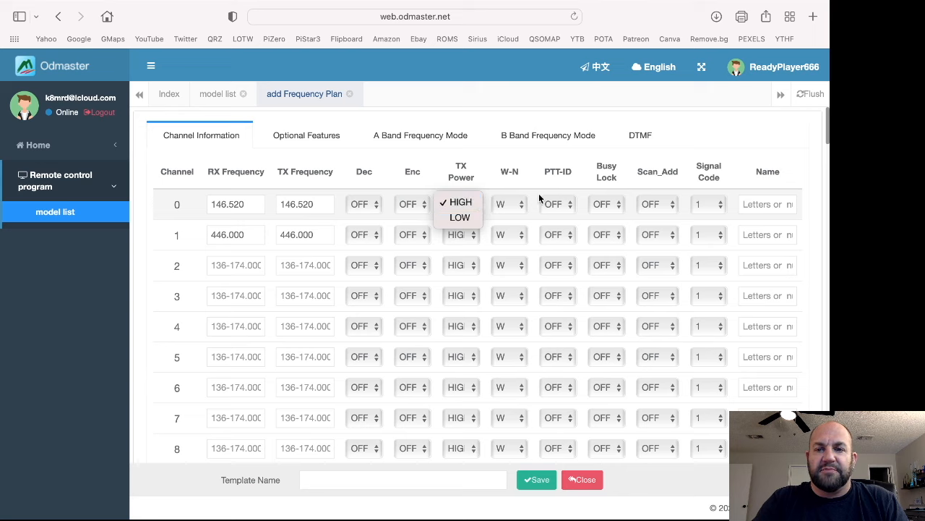
{"action": "left_click", "coordinate": [509, 204]}
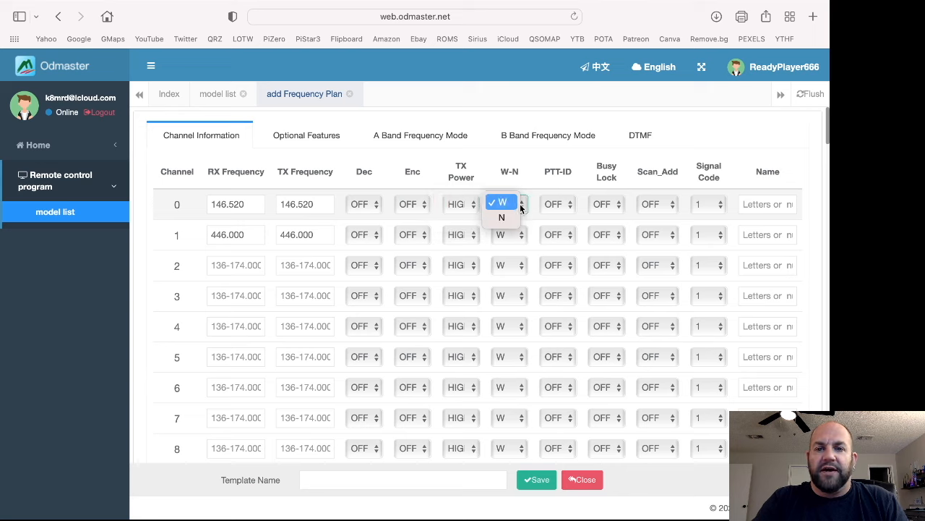
{"action": "left_click", "coordinate": [500, 202]}
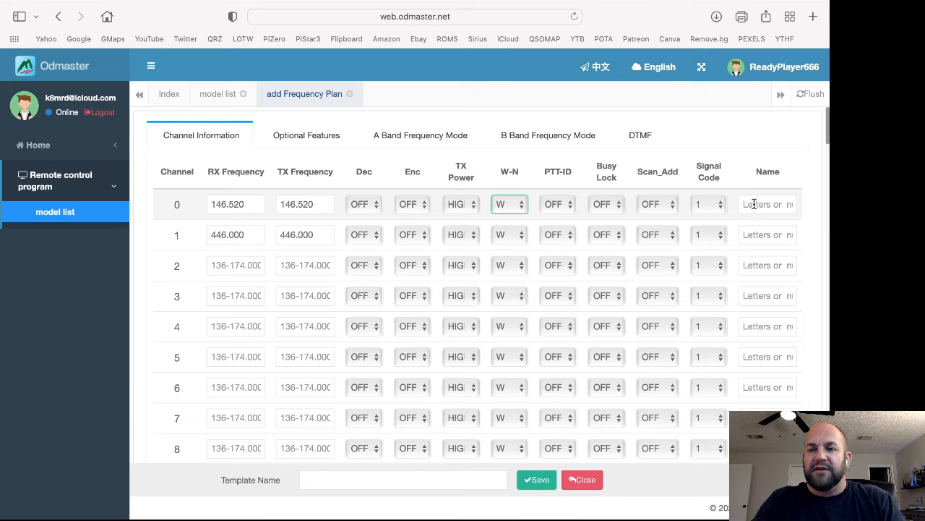
Name channel 0 '2m' and channel 1 '70', title the plan Test2 and save it
{"action": "left_click", "coordinate": [766, 204]}
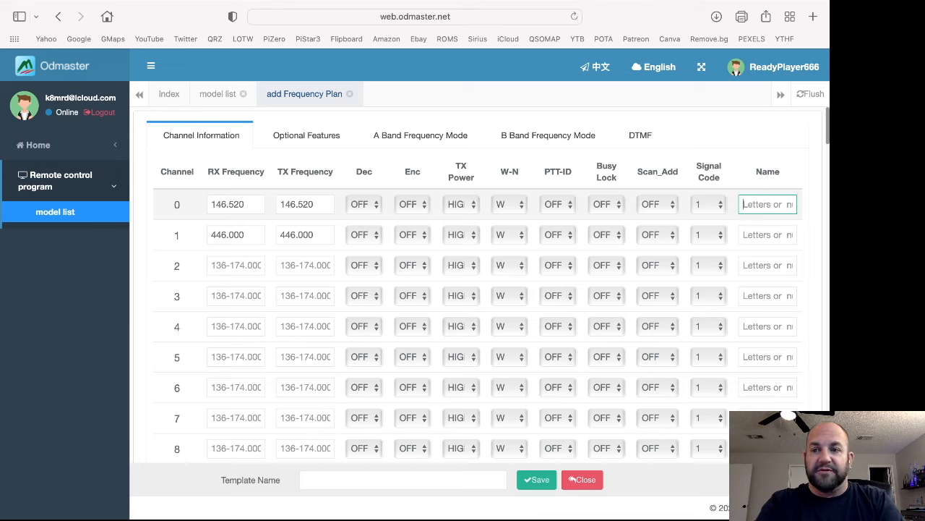
{"action": "type", "text": "2m"}
{"action": "left_click", "coordinate": [768, 235]}
{"action": "type", "text": "7"}
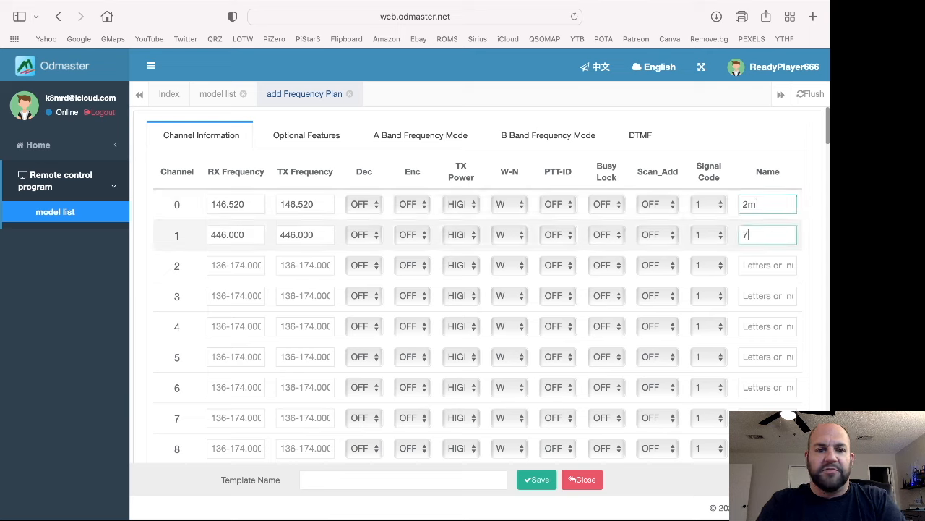
{"action": "type", "text": "0"}
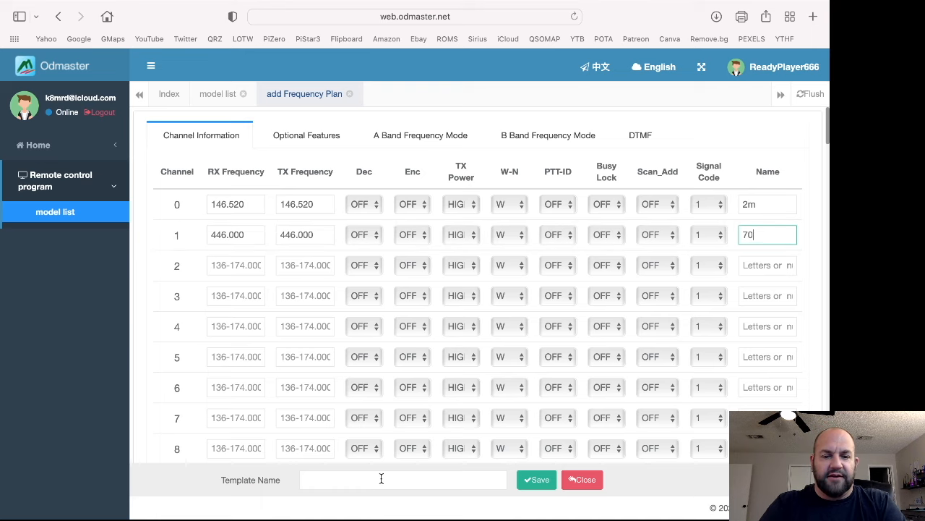
{"action": "mouse_move", "coordinate": [367, 480]}
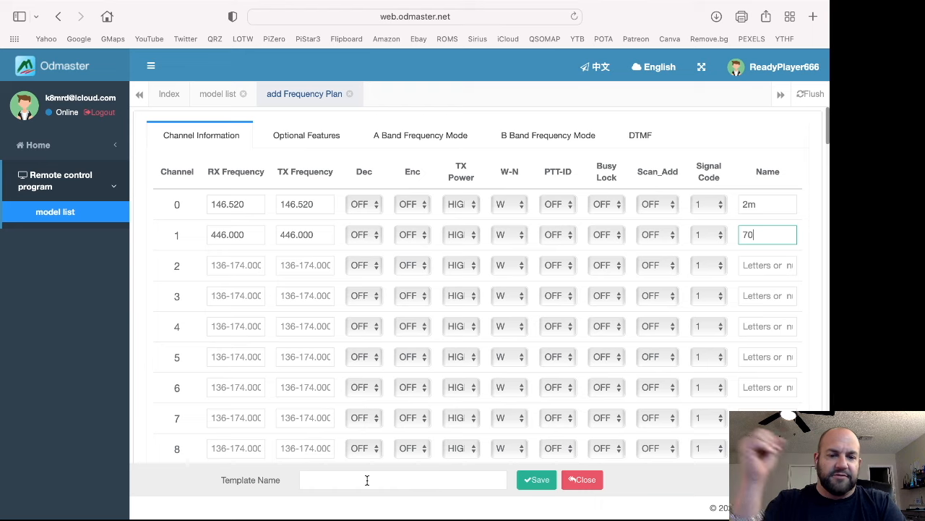
{"action": "left_click", "coordinate": [402, 480]}
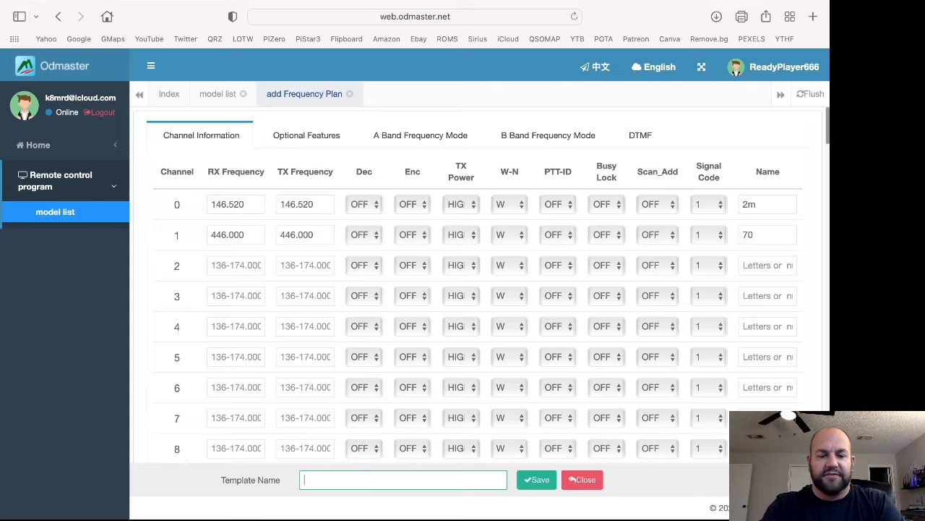
{"action": "type", "text": "Test2"}
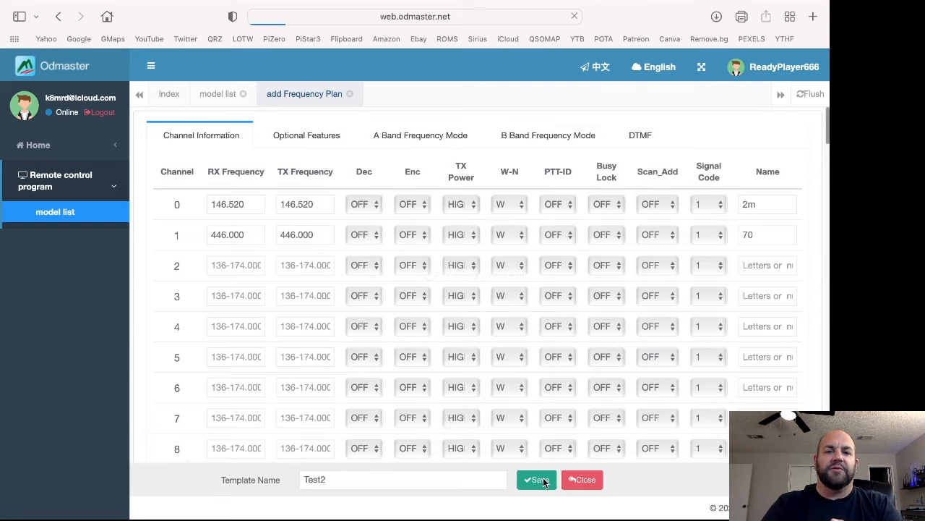
{"action": "left_click", "coordinate": [535, 480]}
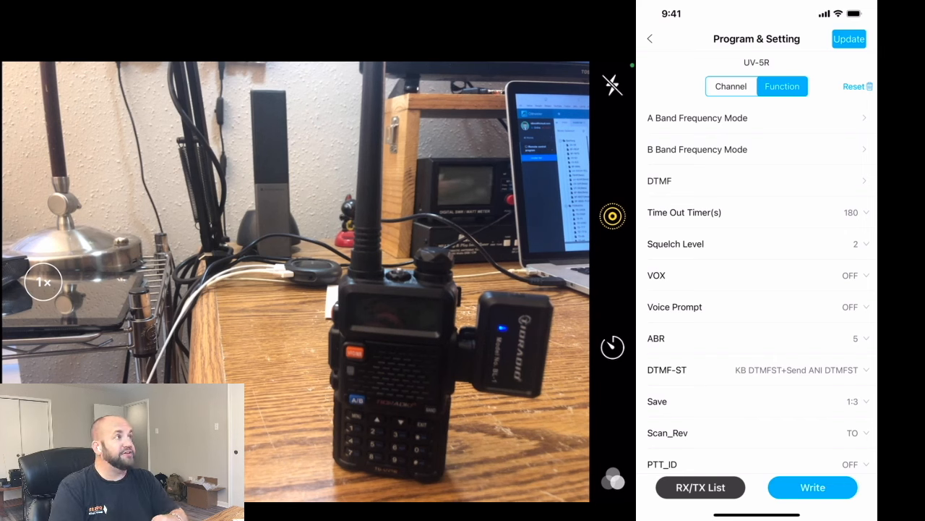
Load the Test2 list on the phone, confirm channel 1 shows 446.000 named 70, and open the channel picker
{"action": "left_click", "coordinate": [699, 486]}
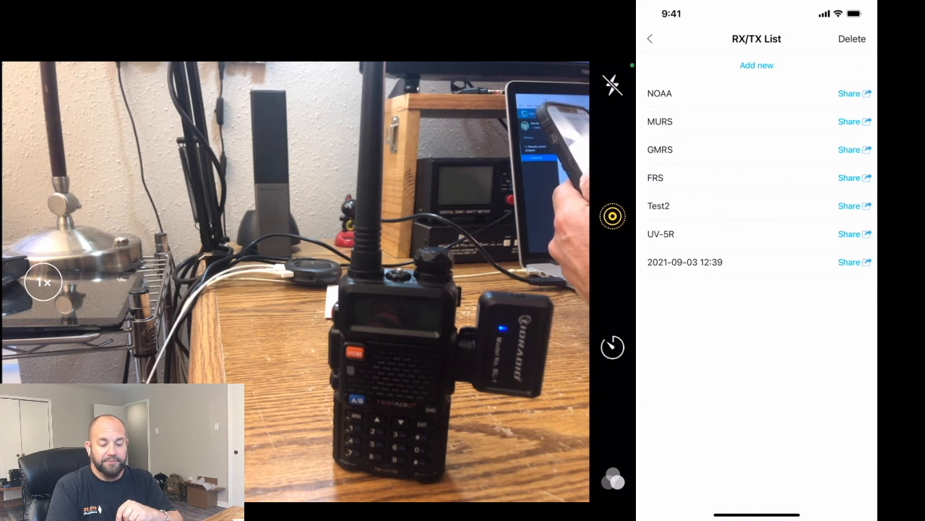
{"action": "left_click", "coordinate": [659, 205]}
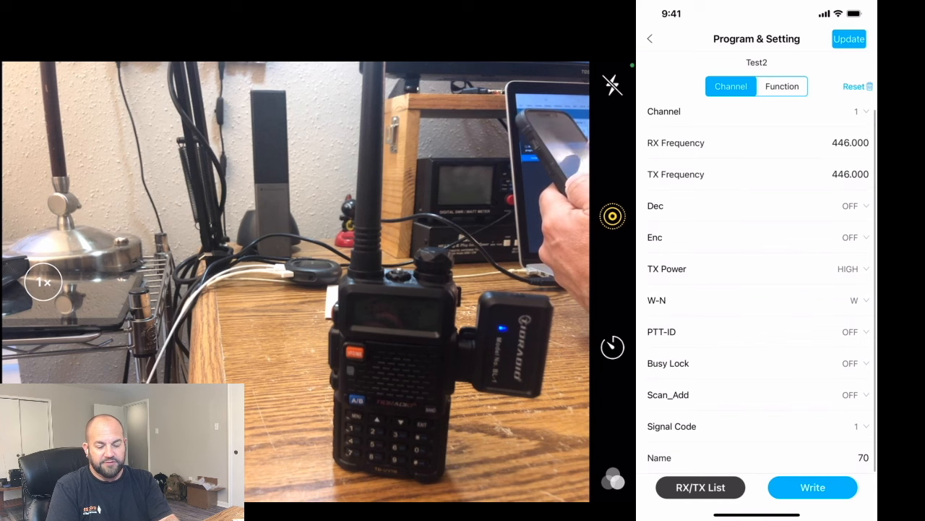
{"action": "left_click", "coordinate": [856, 111]}
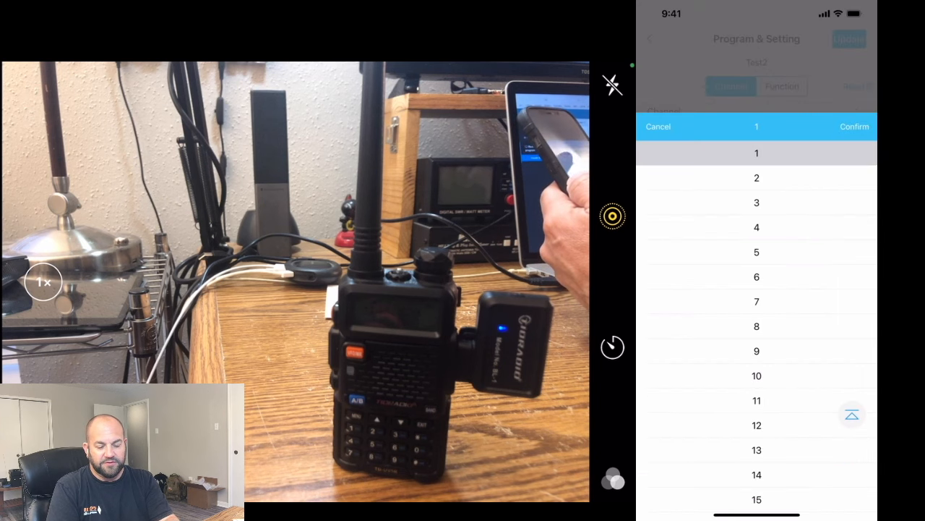